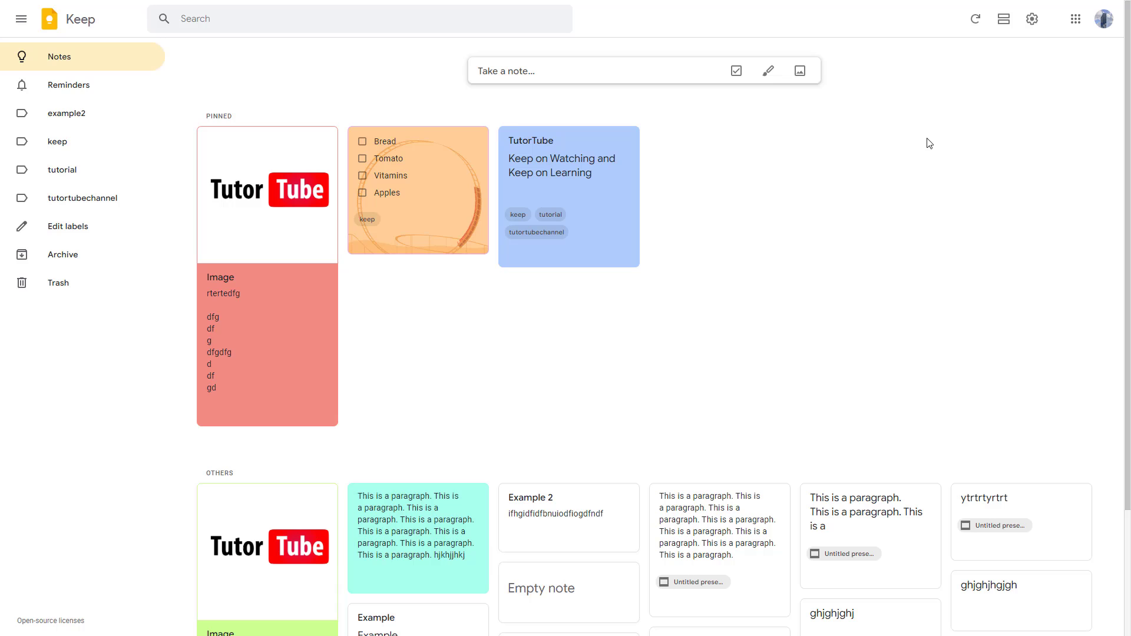
{"action": "mouse_move", "coordinate": [887, 196]}
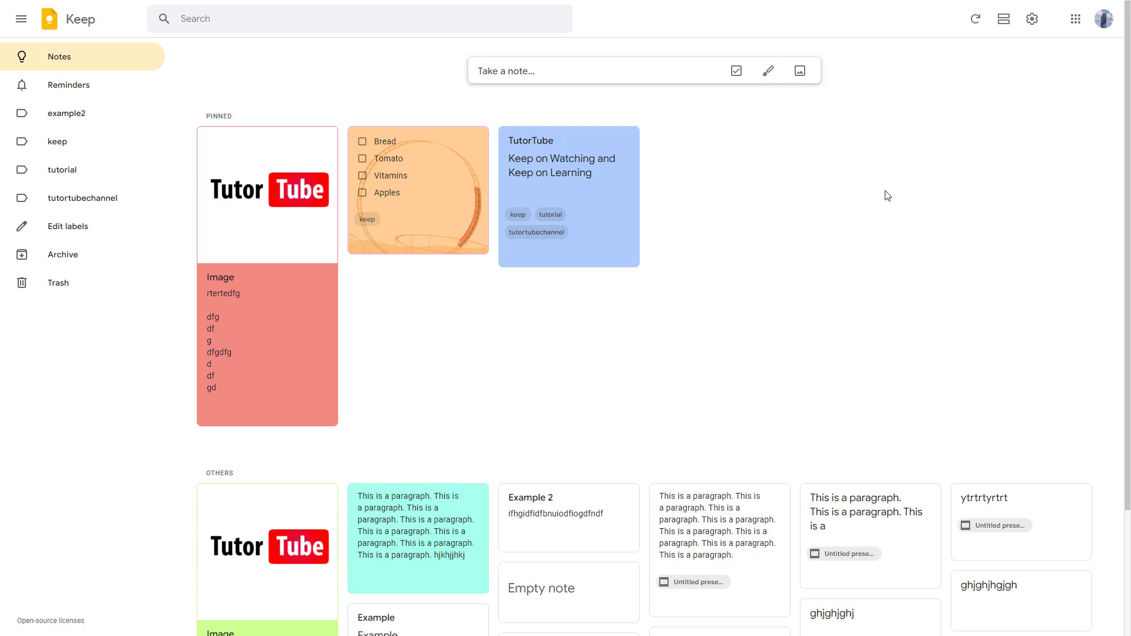
Copy the pinned 'Image' note to Google Docs from its More menu
{"action": "scroll", "scroll_direction": "down", "scroll_amount": 3}
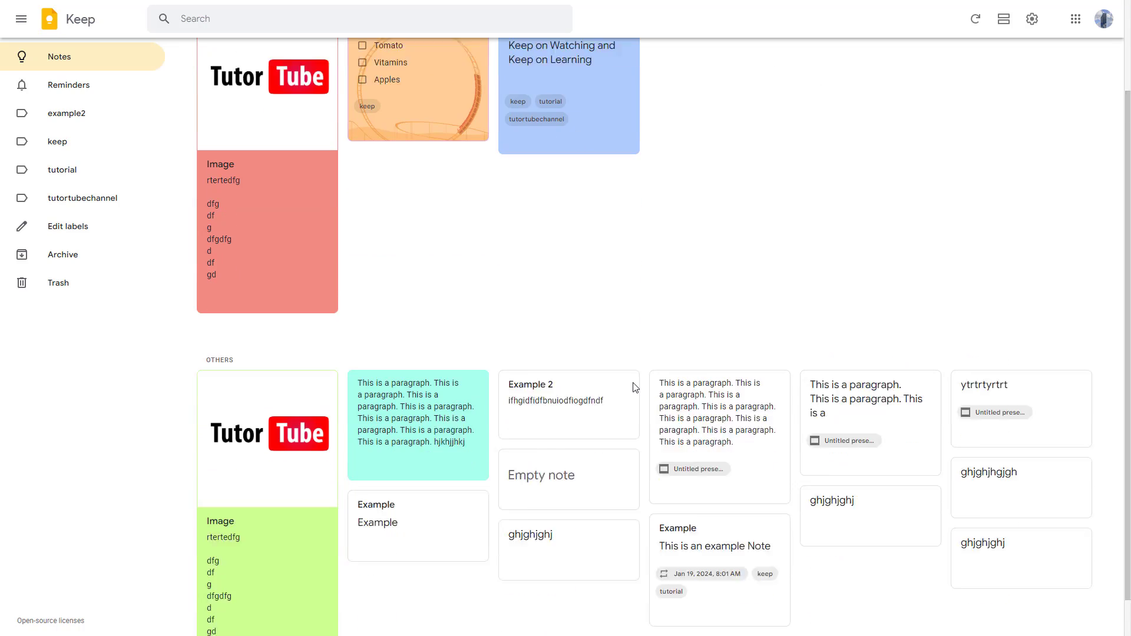
{"action": "scroll", "scroll_direction": "up", "scroll_amount": 3}
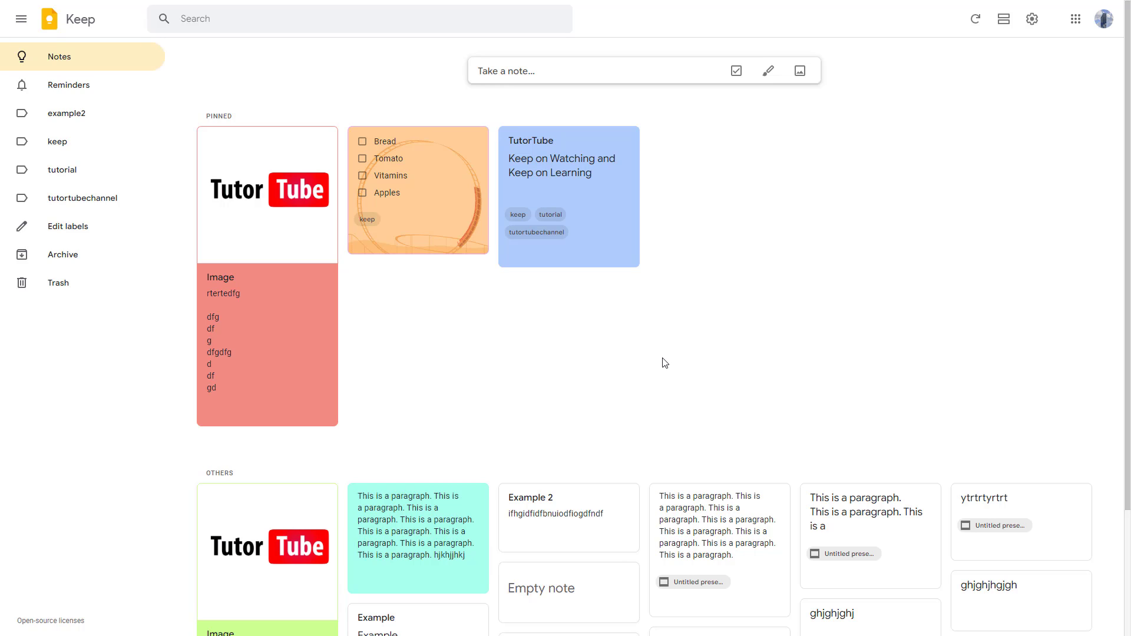
{"action": "mouse_move", "coordinate": [633, 334]}
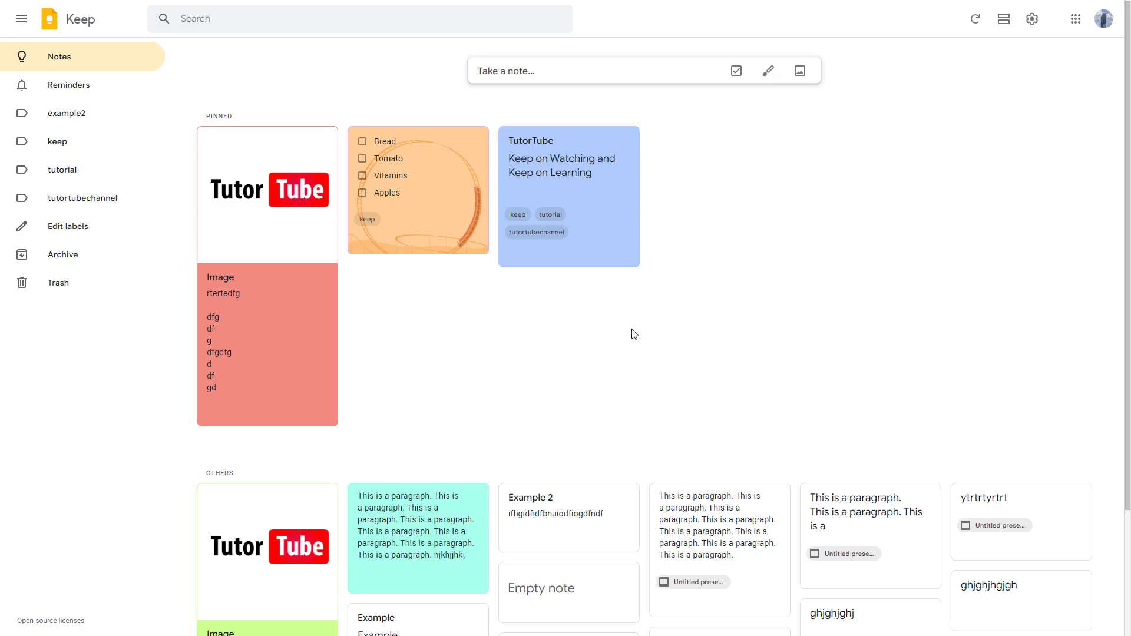
{"action": "left_click", "coordinate": [266, 346]}
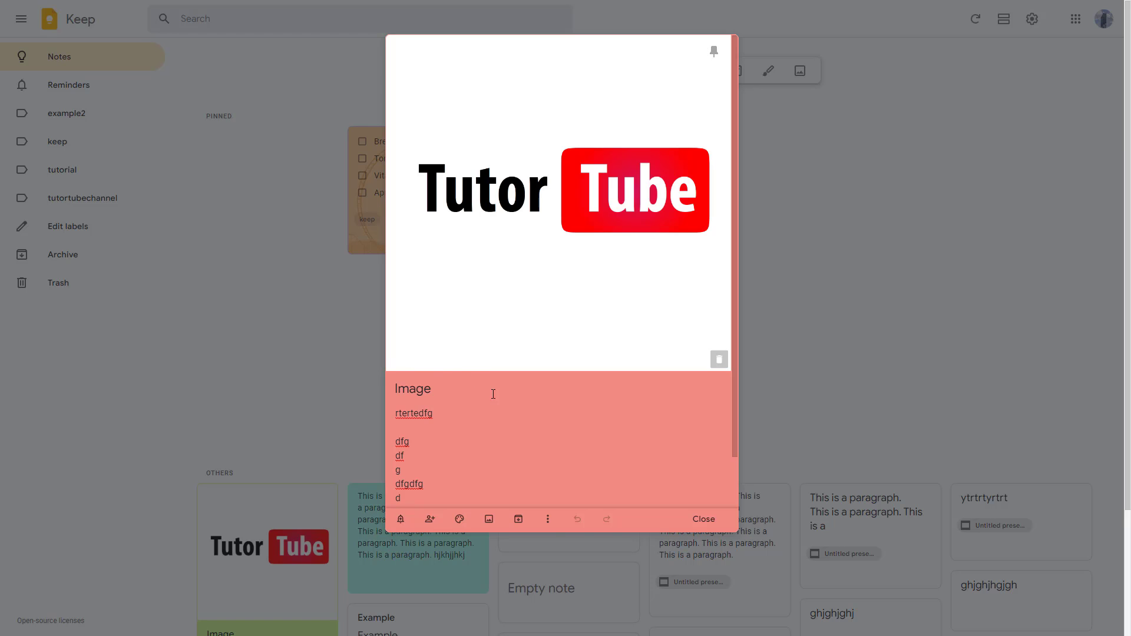
{"action": "left_click", "coordinate": [547, 519]}
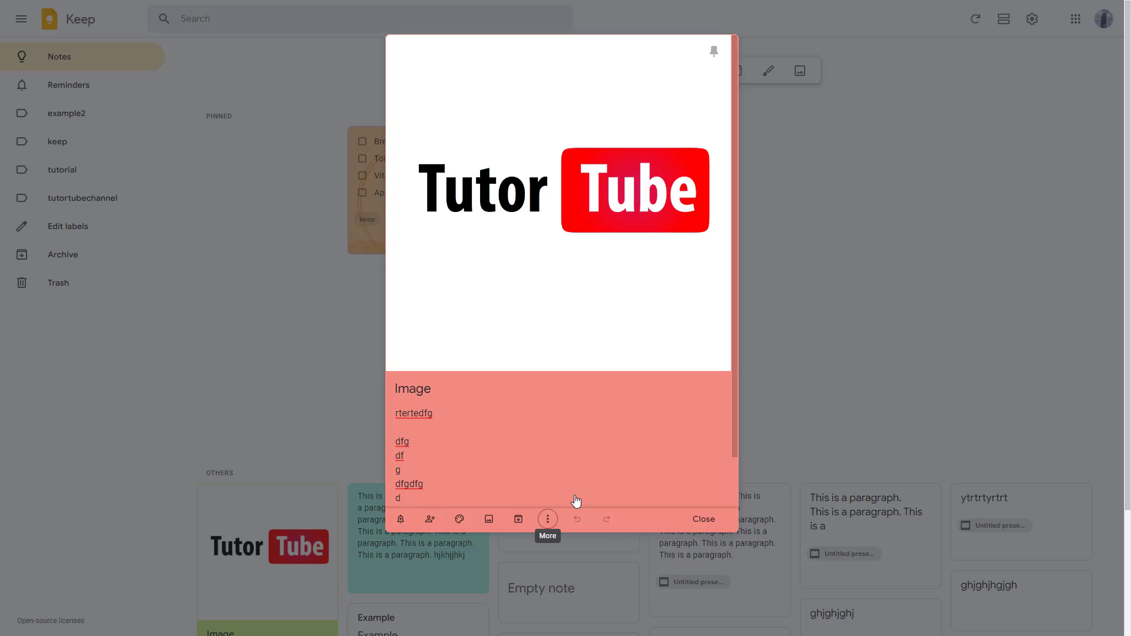
{"action": "left_click", "coordinate": [547, 518]}
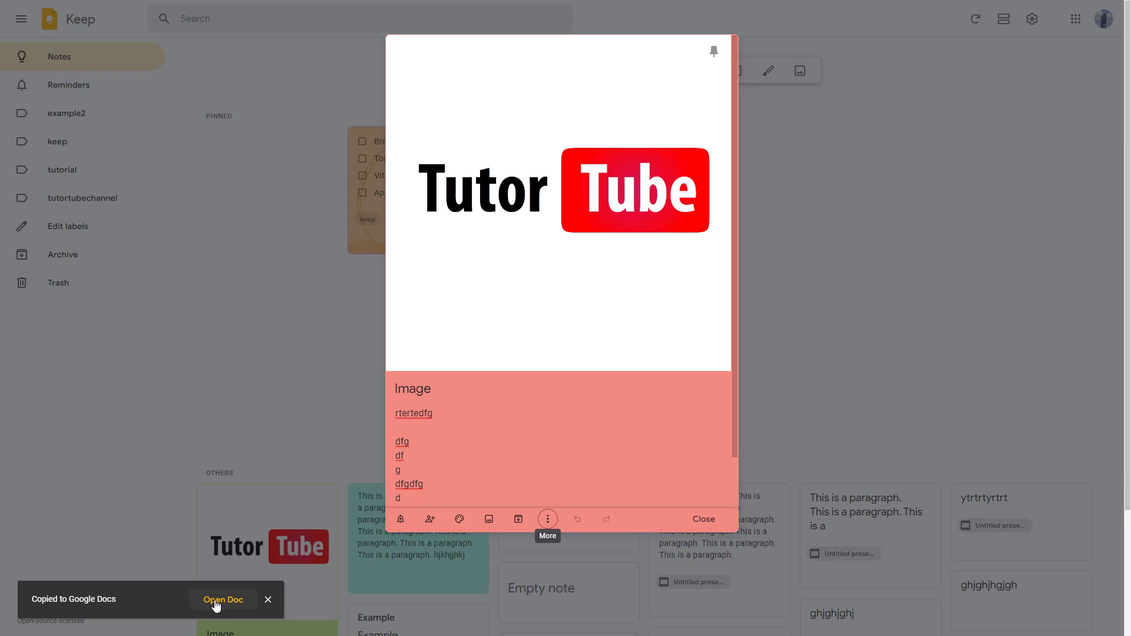
View the new 'Image' Google Doc, then return to Keep
{"action": "left_click", "coordinate": [223, 600]}
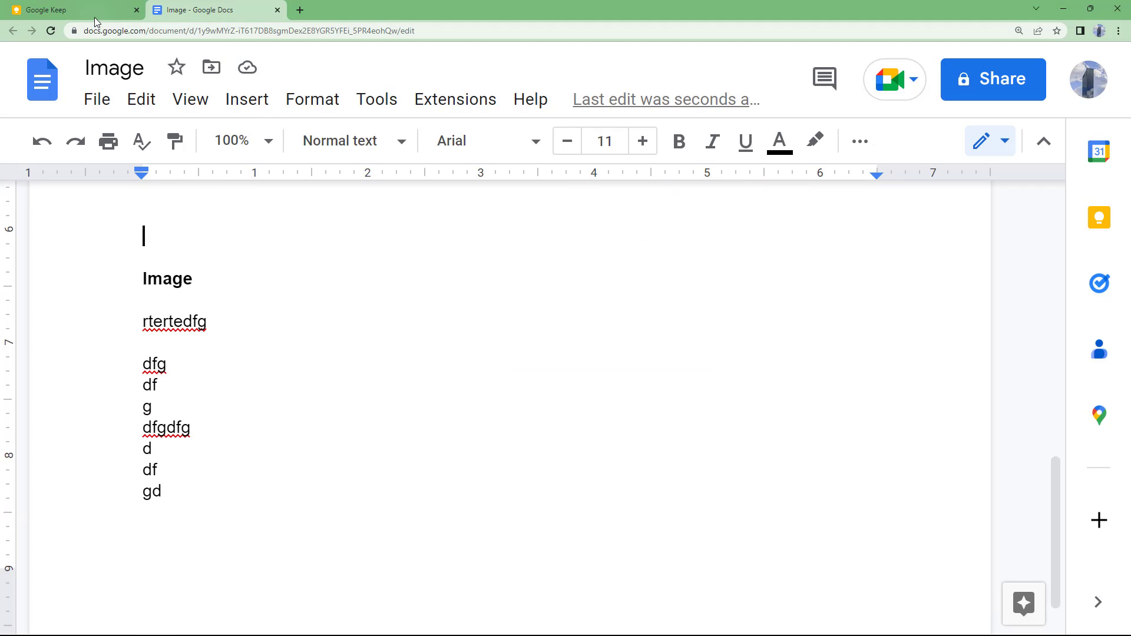
{"action": "left_click", "coordinate": [72, 9]}
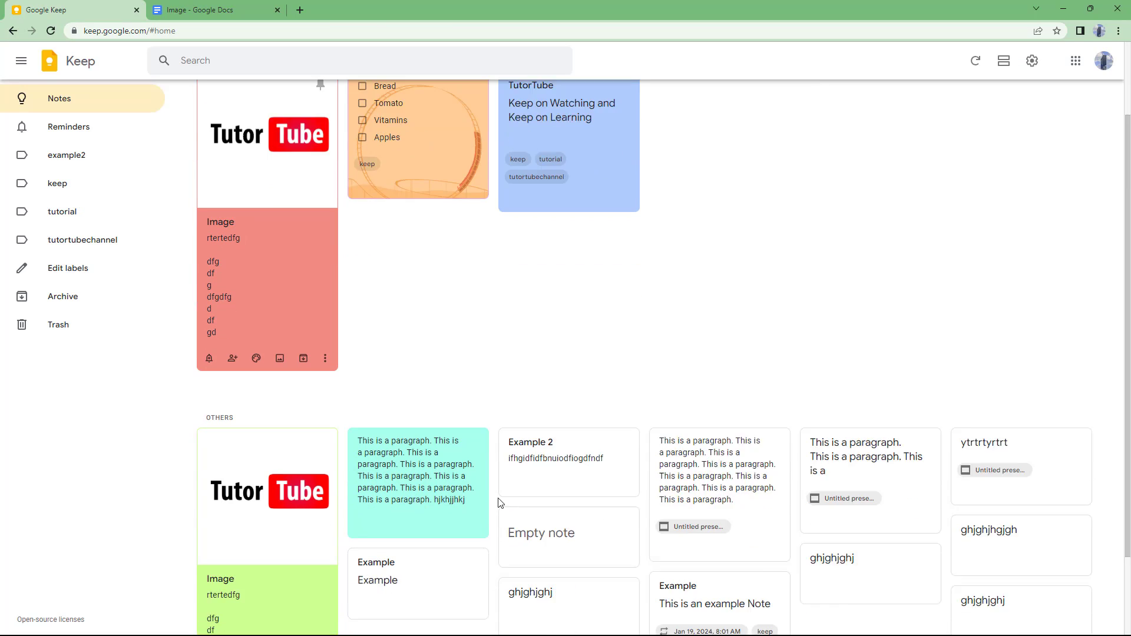
Copy the untitled teal paragraph note to Google Docs and dismiss the completion notice
{"action": "scroll", "scroll_direction": "down", "scroll_amount": 3}
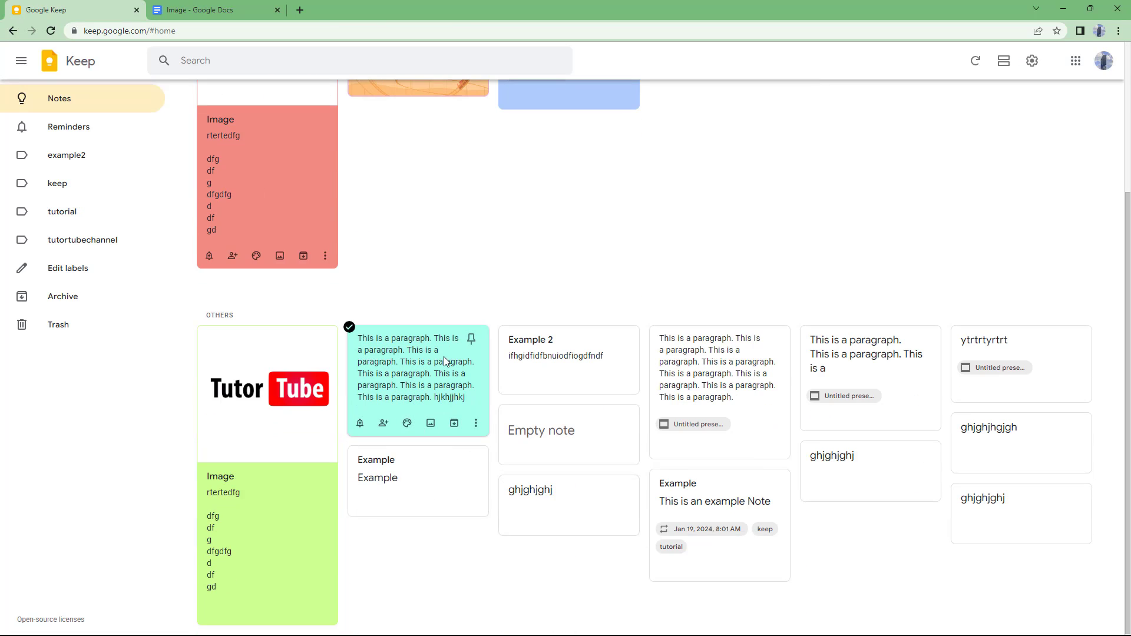
{"action": "left_click", "coordinate": [548, 300]}
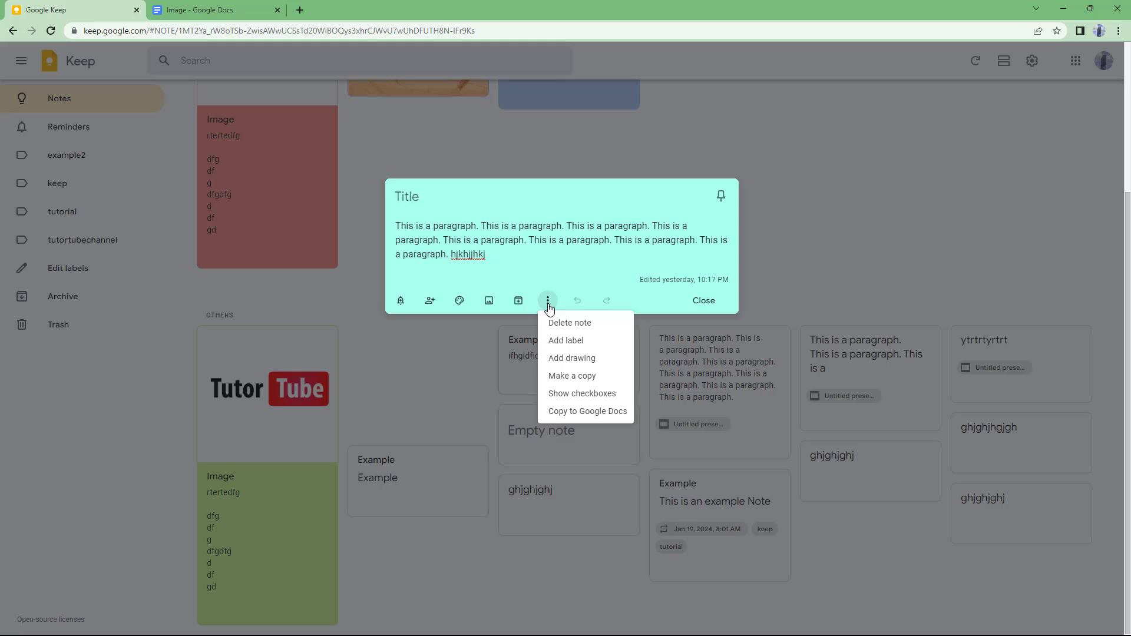
{"action": "left_click", "coordinate": [586, 411]}
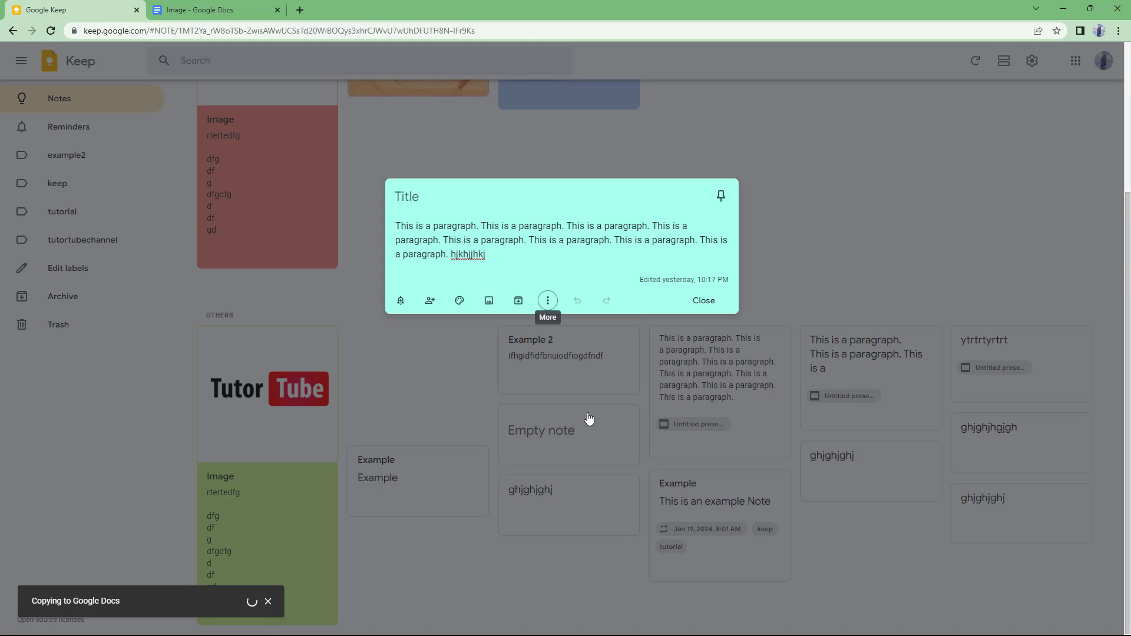
{"action": "mouse_move", "coordinate": [585, 420]}
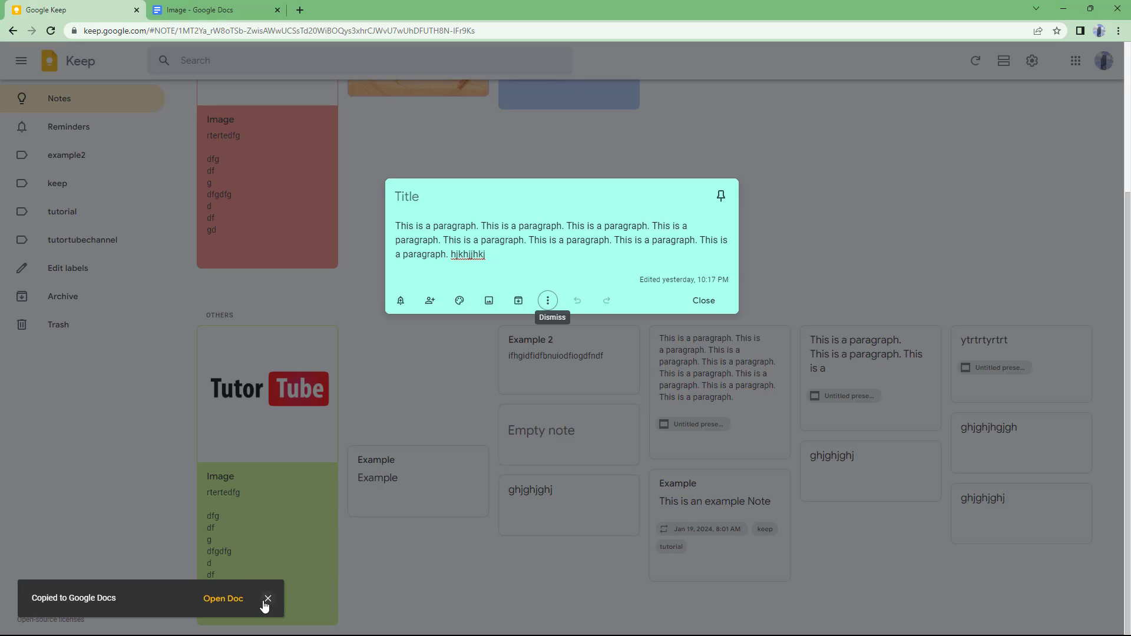
{"action": "mouse_move", "coordinate": [266, 600]}
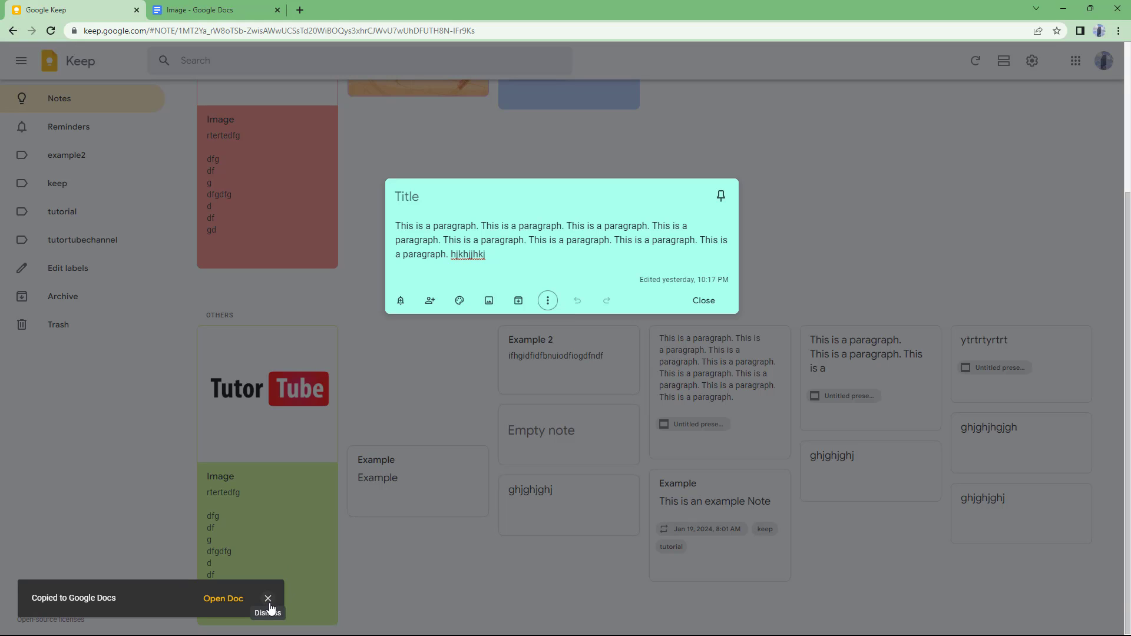
{"action": "left_click", "coordinate": [268, 598]}
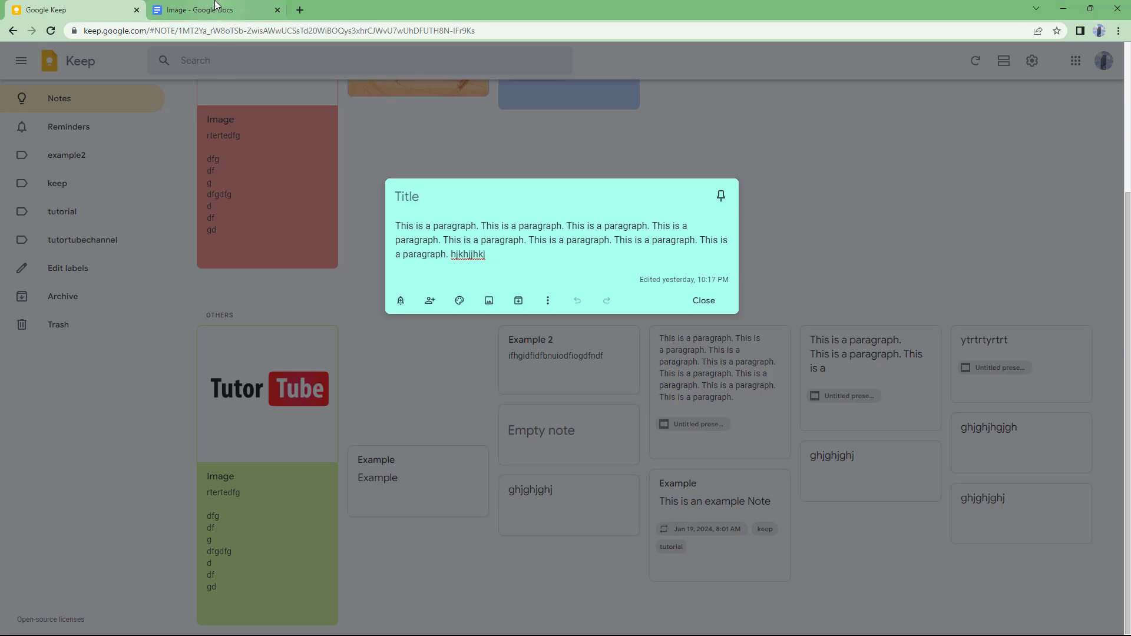
View the 'Google Keep Document' in Google Docs containing the copied paragraph text
{"action": "left_click", "coordinate": [215, 9]}
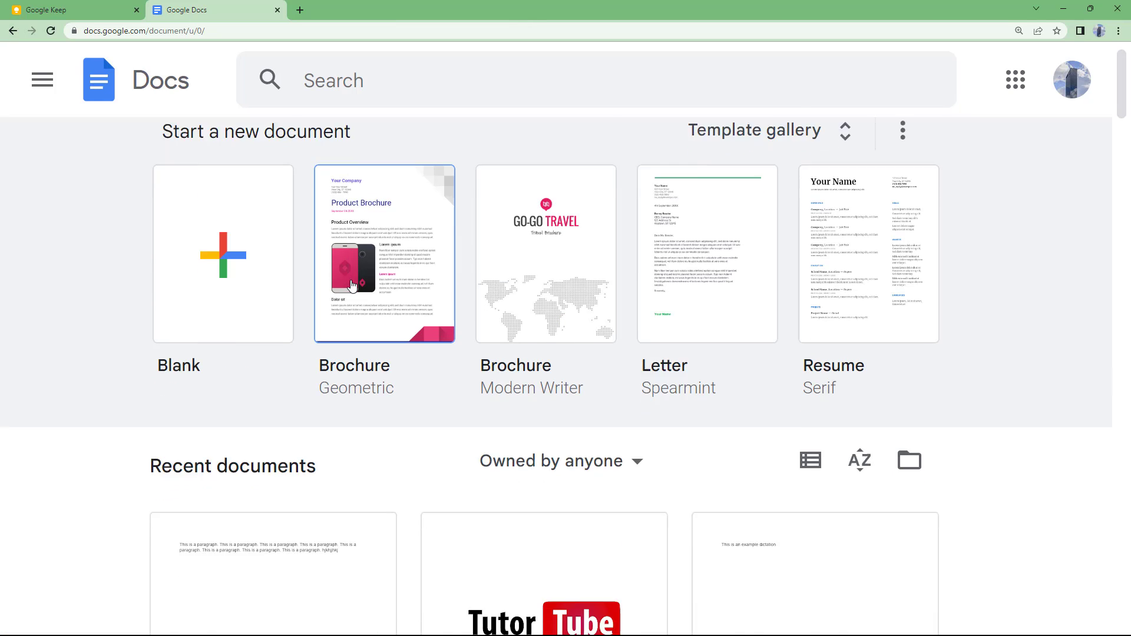
{"action": "scroll", "scroll_direction": "down", "scroll_amount": 3}
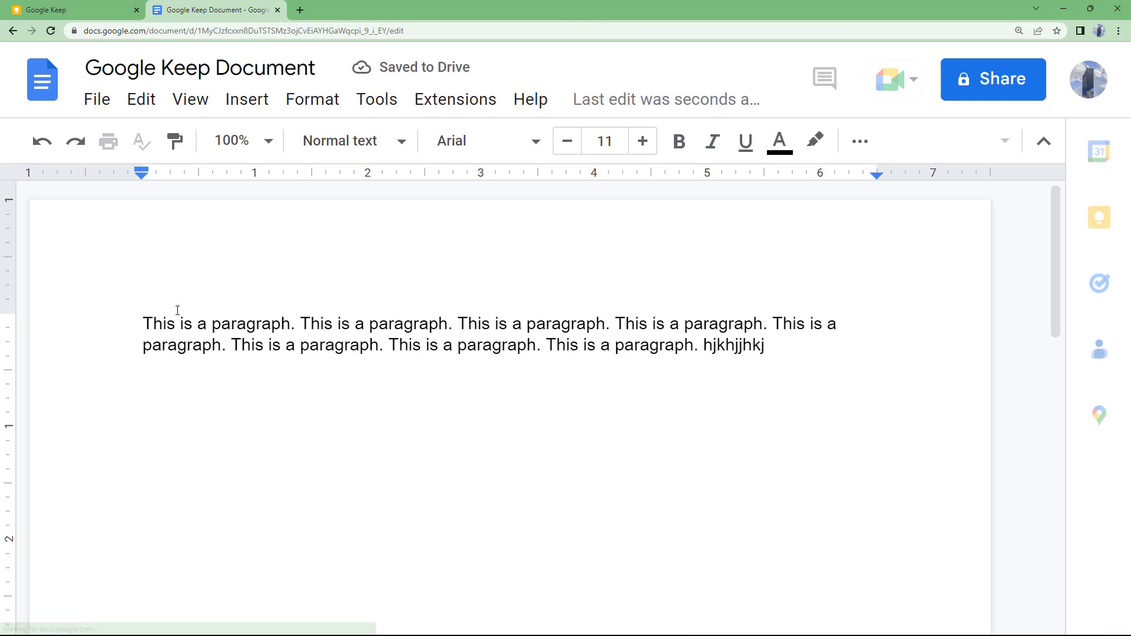
{"action": "left_click", "coordinate": [69, 10]}
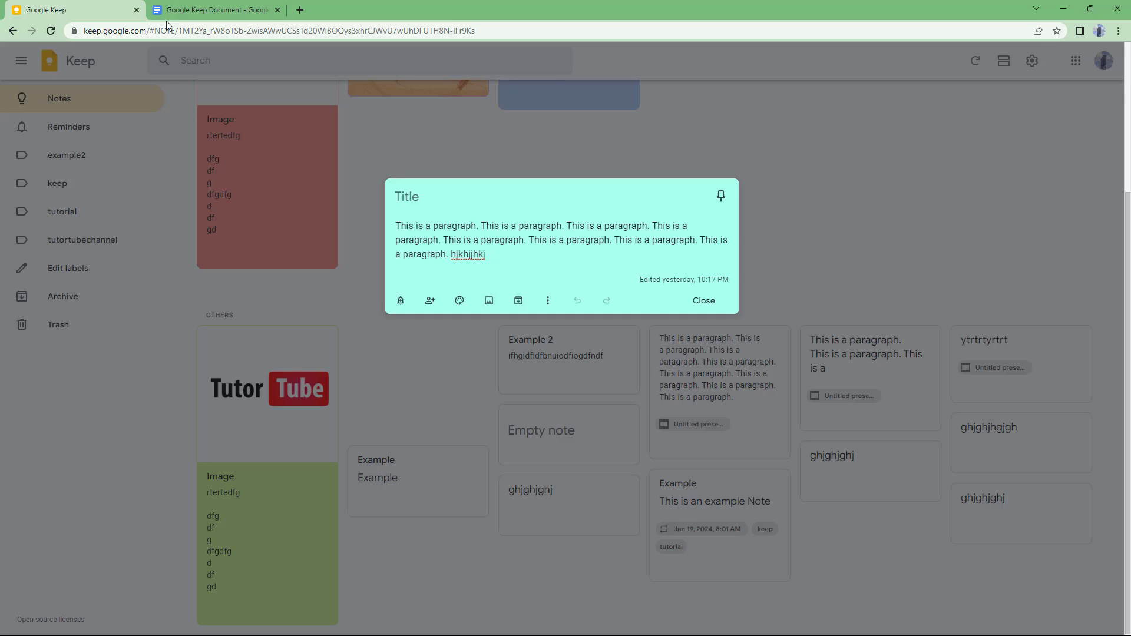
{"action": "left_click", "coordinate": [213, 10]}
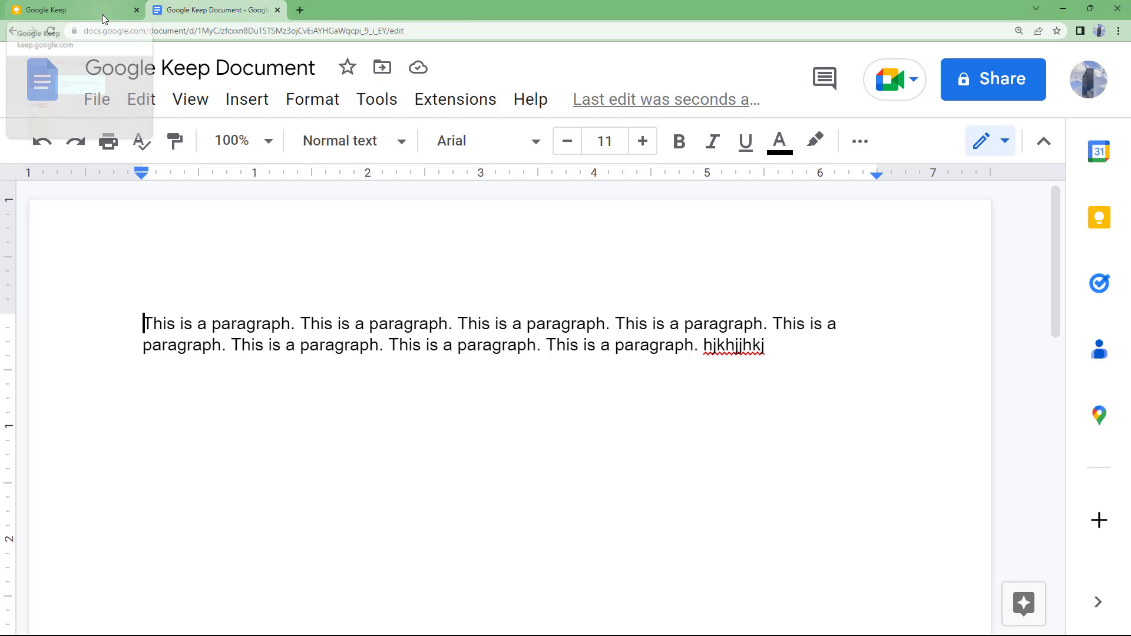
Close the teal paragraph note in Keep and scroll back to the top of the notes
{"action": "left_click", "coordinate": [69, 9]}
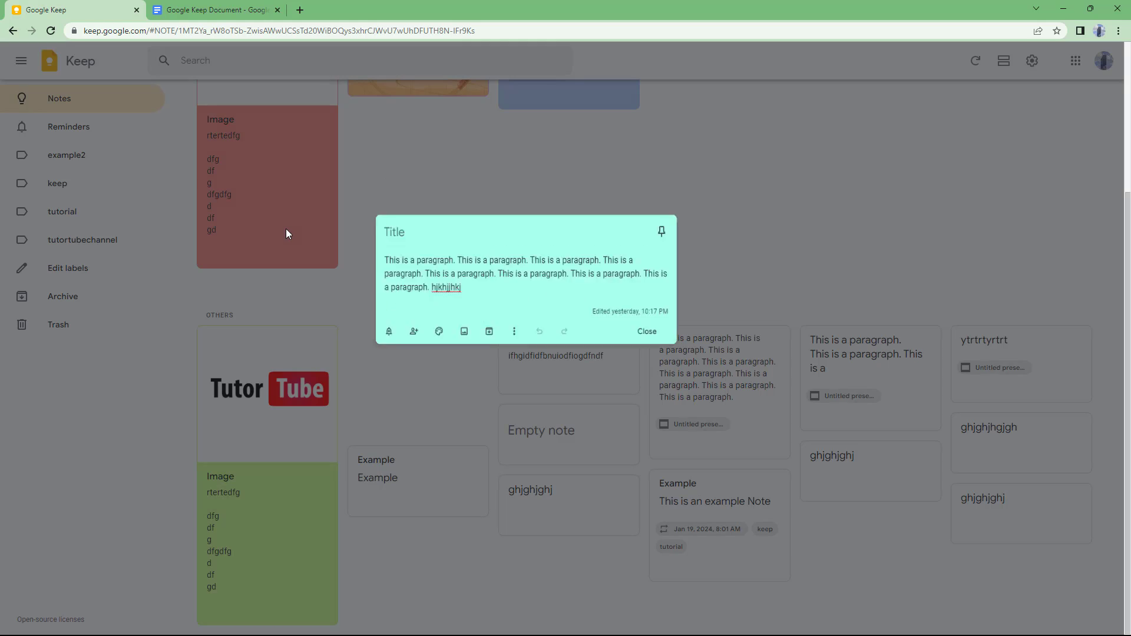
{"action": "left_click", "coordinate": [645, 331]}
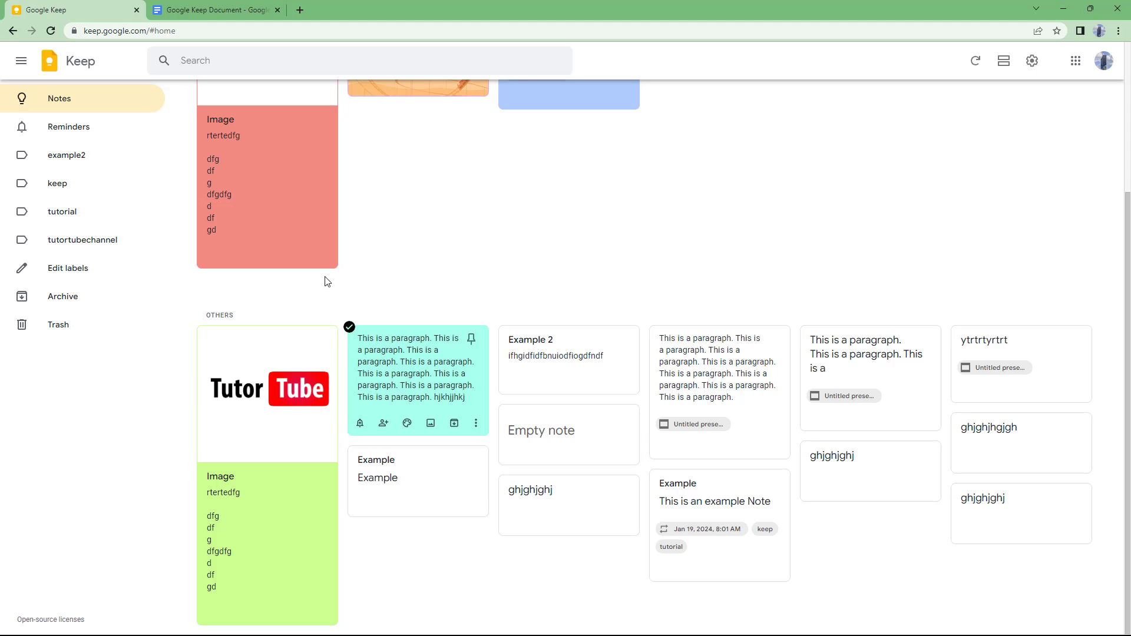
{"action": "scroll", "scroll_direction": "up", "scroll_amount": 3}
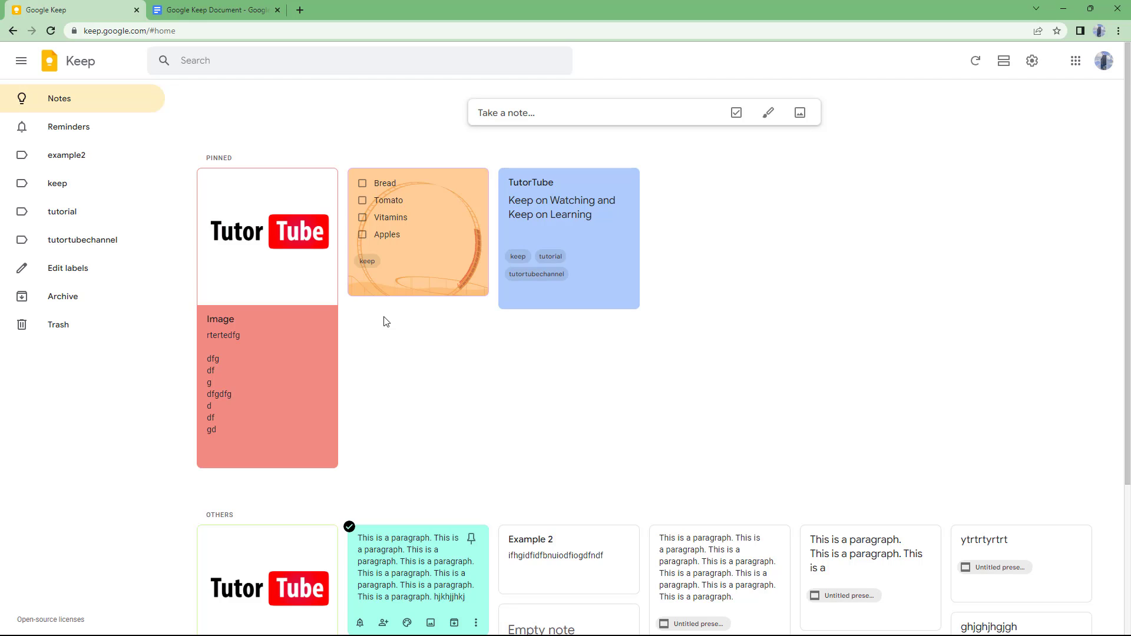
{"action": "mouse_move", "coordinate": [414, 325]}
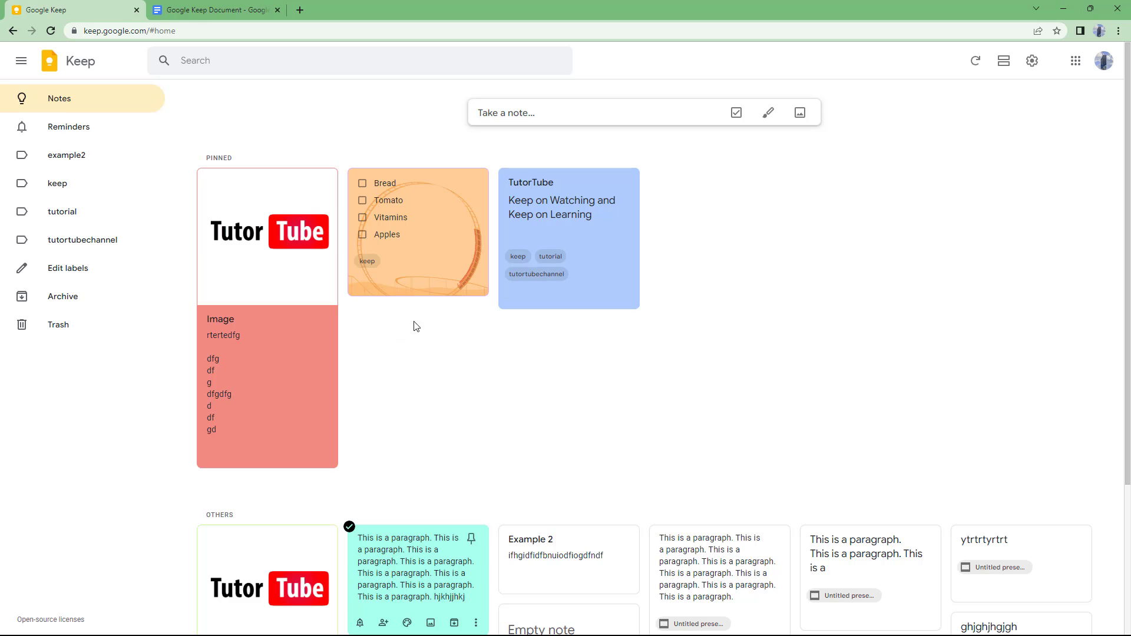